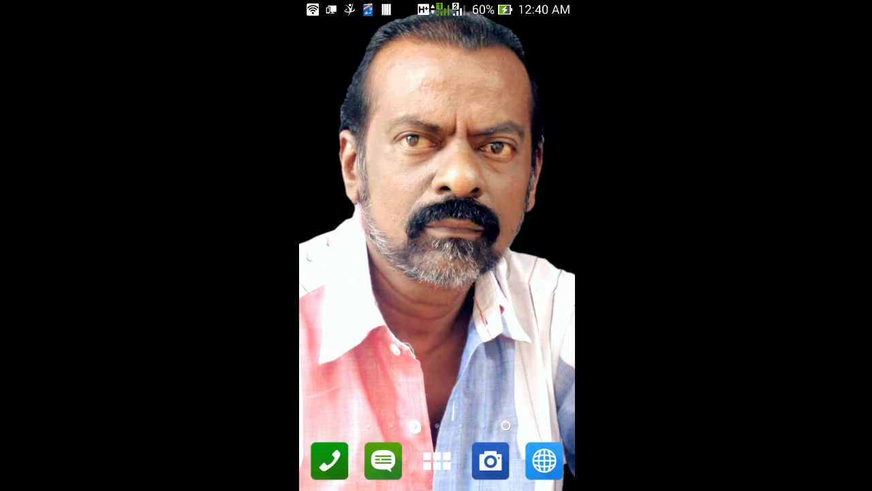
Launch Google Play Store by searching 'pl' in the launcher's app search.
click(436, 461)
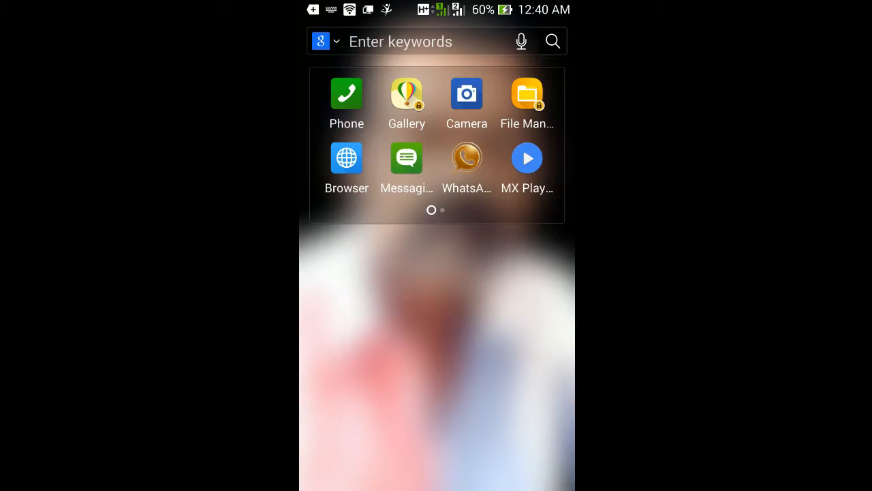
text(pl)
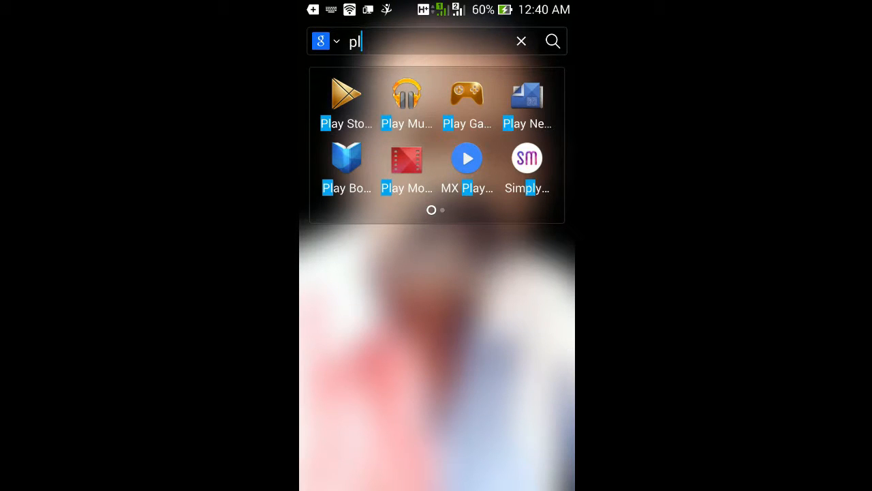
click(346, 93)
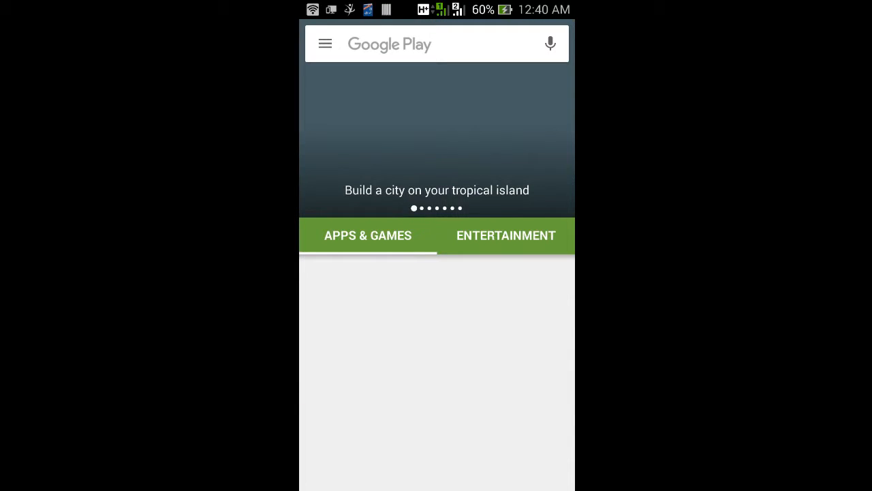
Search the Play Store for 'ifo' and select iFont (Expert of Fonts).
click(423, 43)
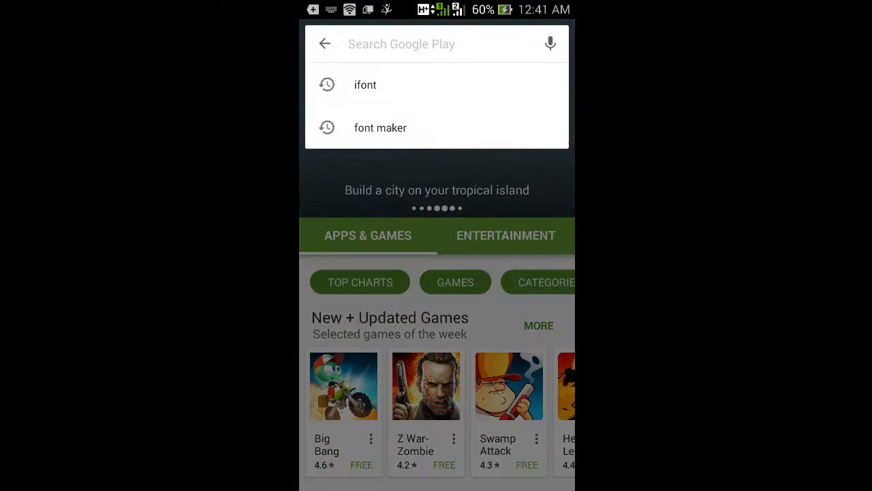
text(ifon)
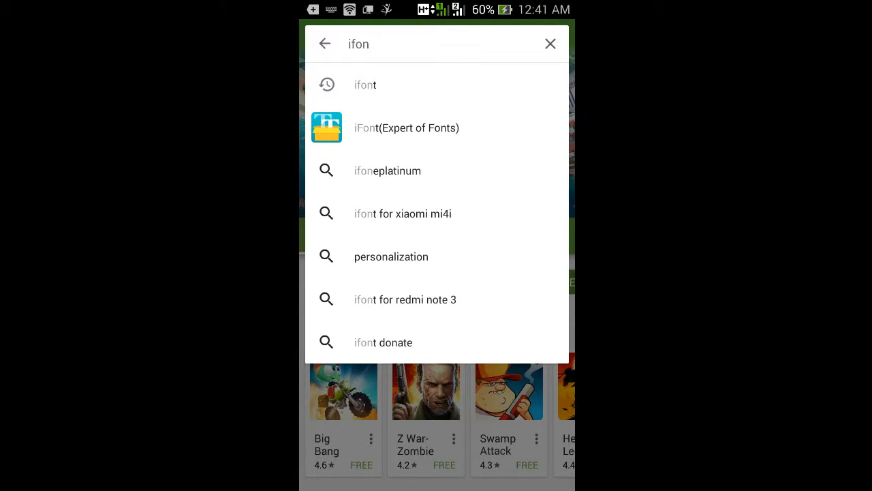
click(406, 127)
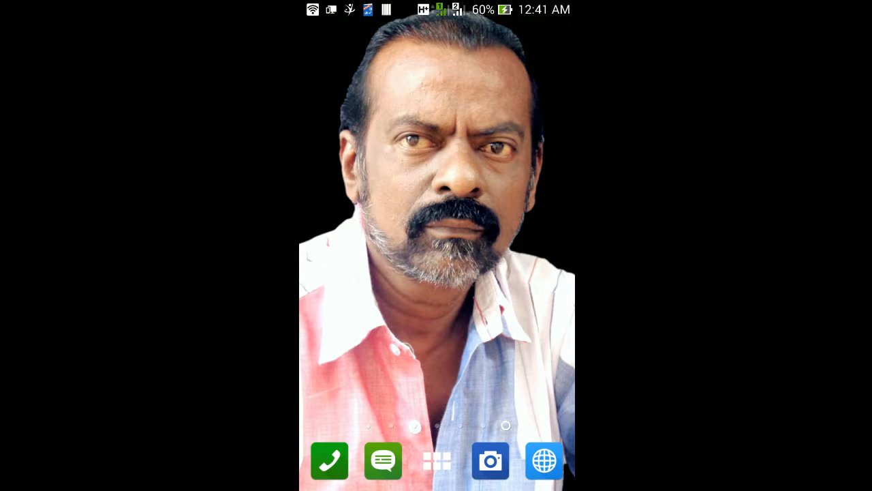
Launch iFont, dismiss the version update prompt, and open My Font under MY.
click(436, 460)
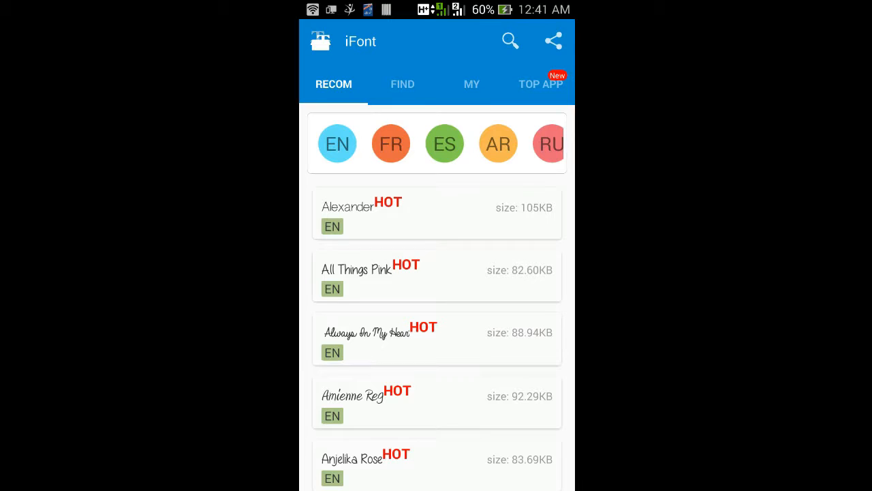
click(471, 83)
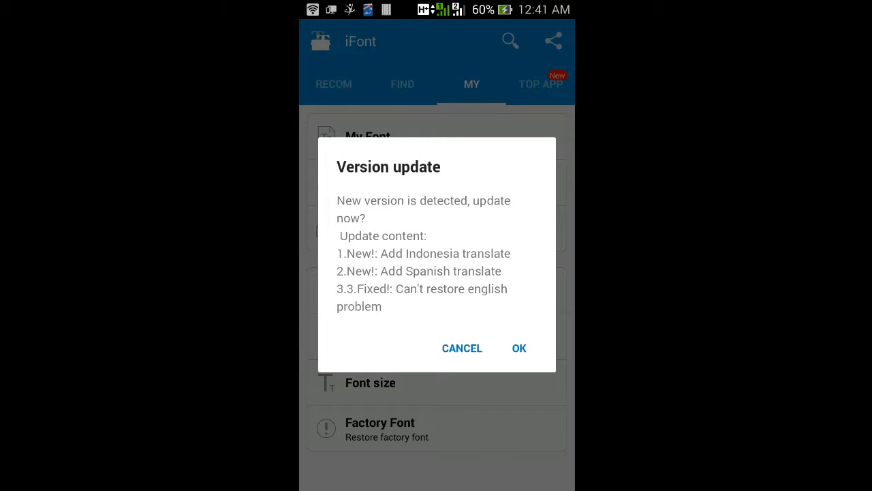
click(462, 348)
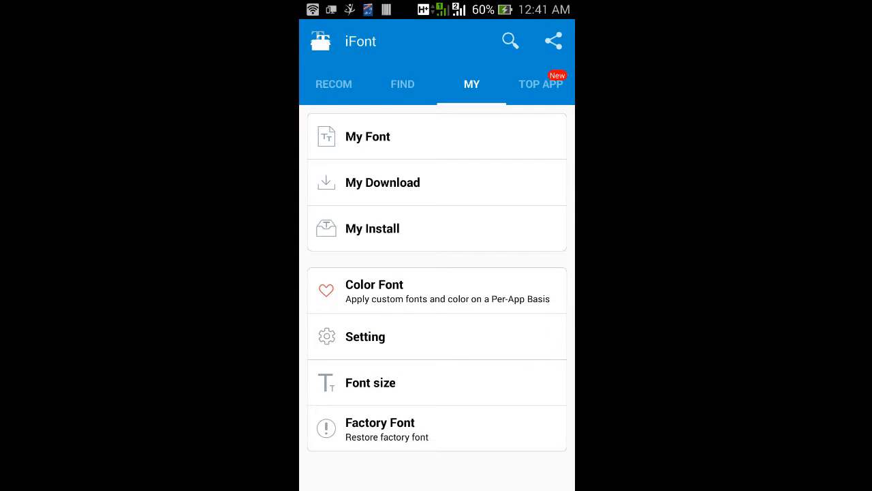
click(368, 136)
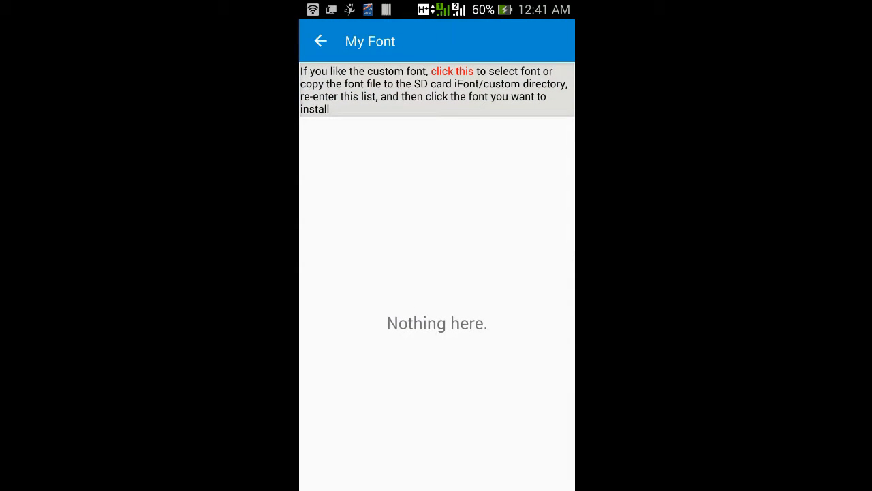
Browse the MicroSD card to the tamil folder and preview JOKERMAN.TTF.
click(452, 71)
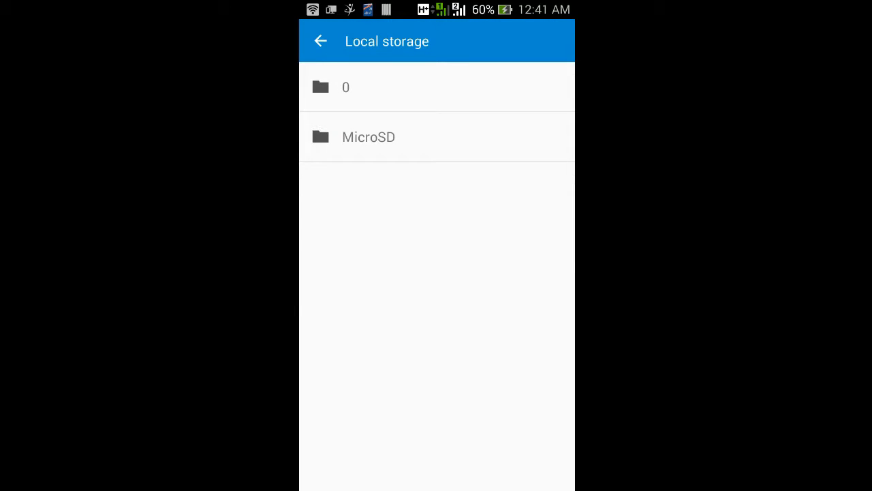
click(368, 137)
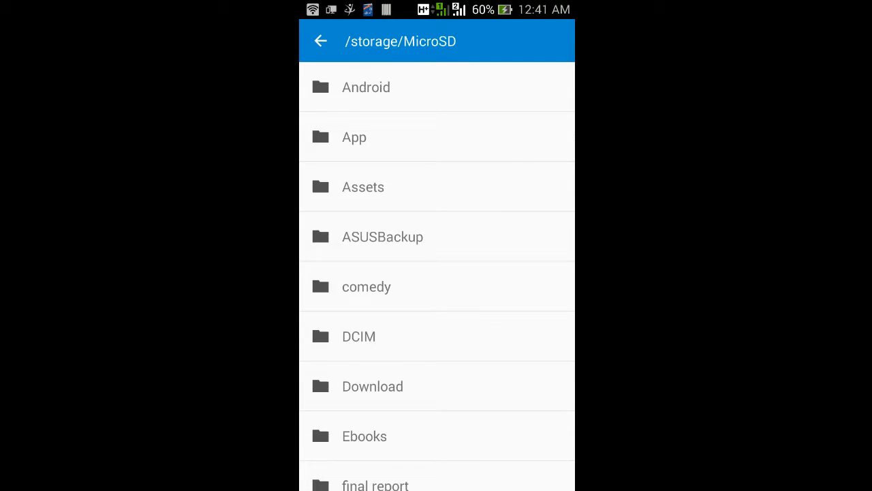
scroll(down, 3)
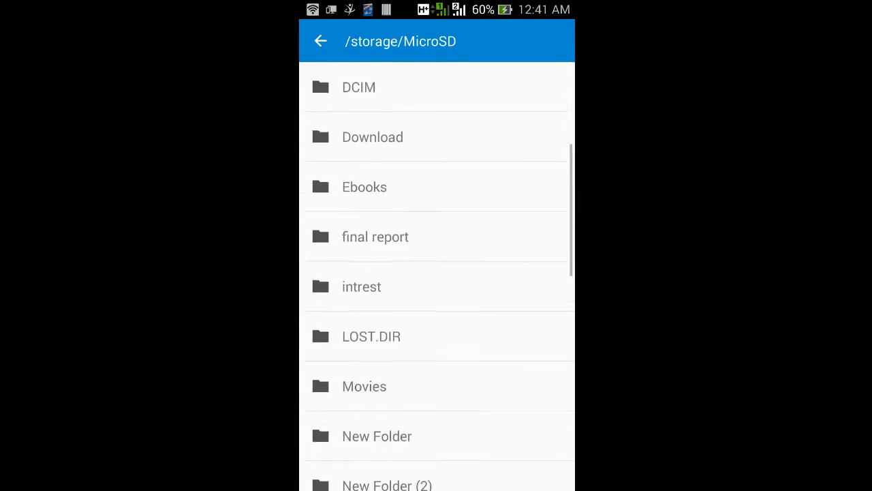
click(372, 336)
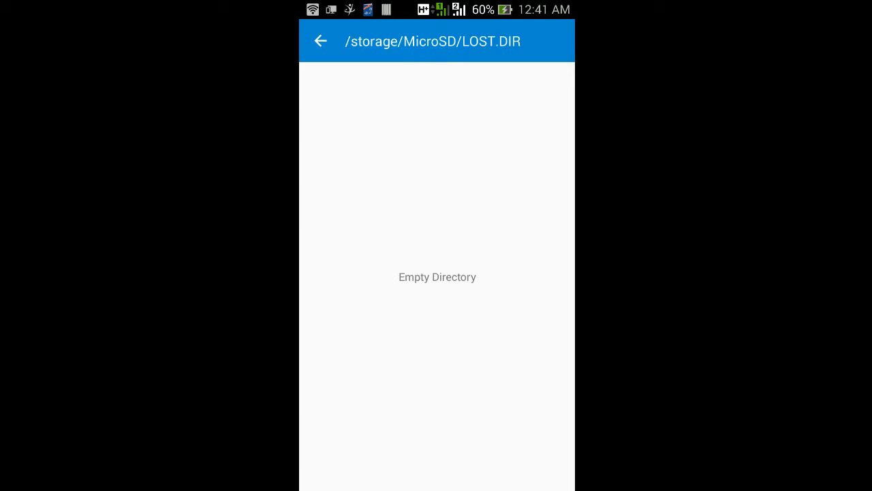
click(320, 41)
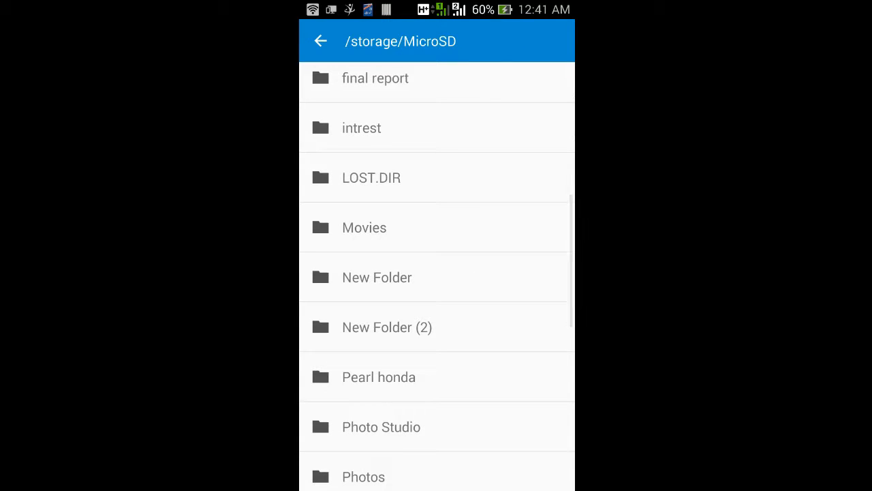
scroll(down, 3)
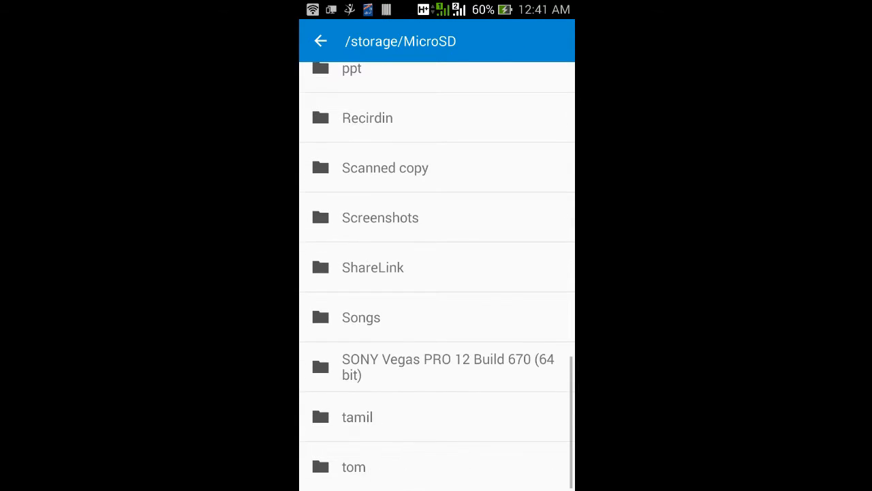
click(357, 416)
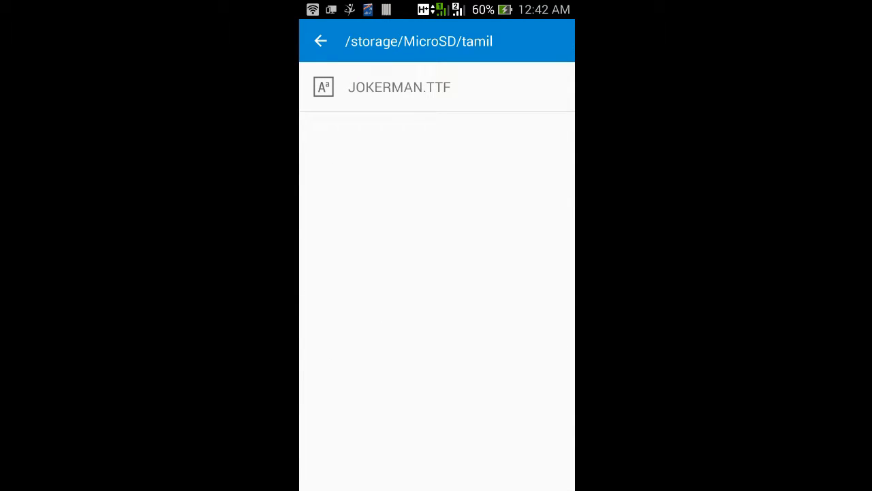
click(399, 87)
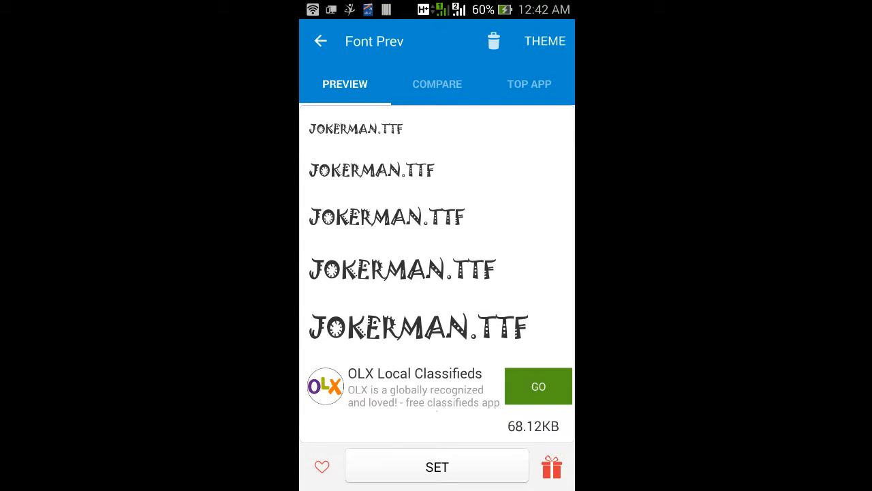
Apply Jokerman past the no-root warning, generate the font APK, and start installing it.
click(437, 467)
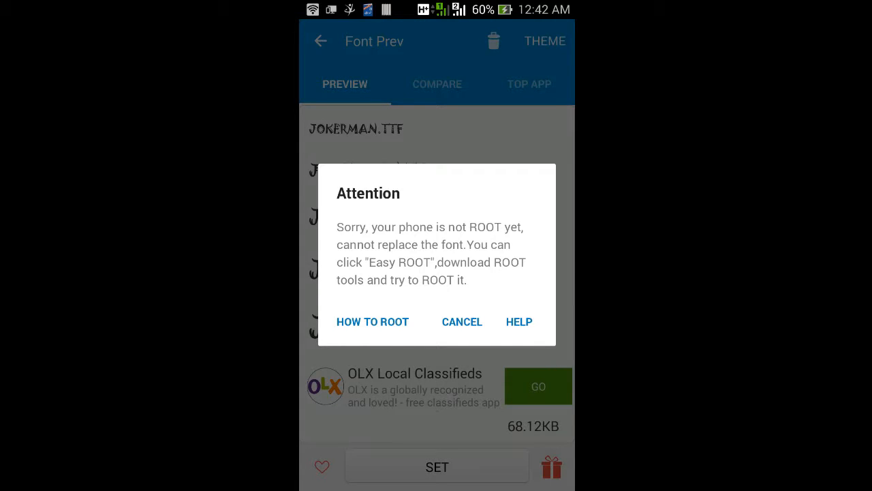
click(462, 322)
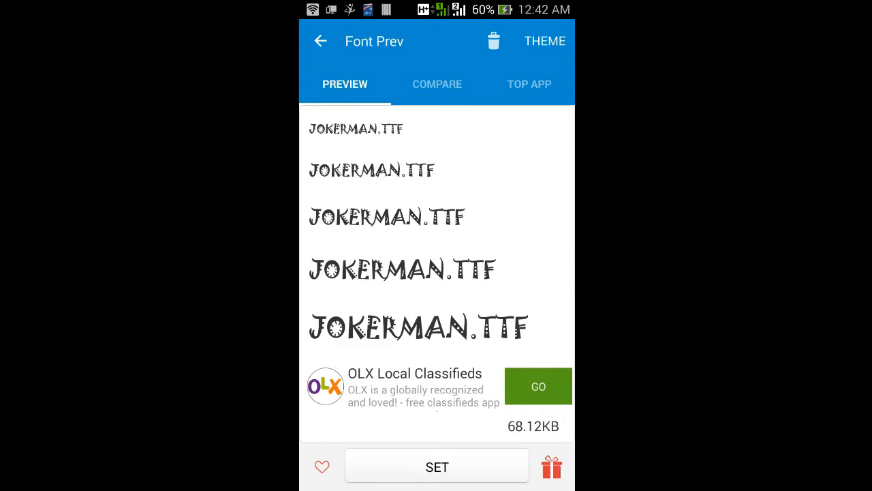
click(437, 466)
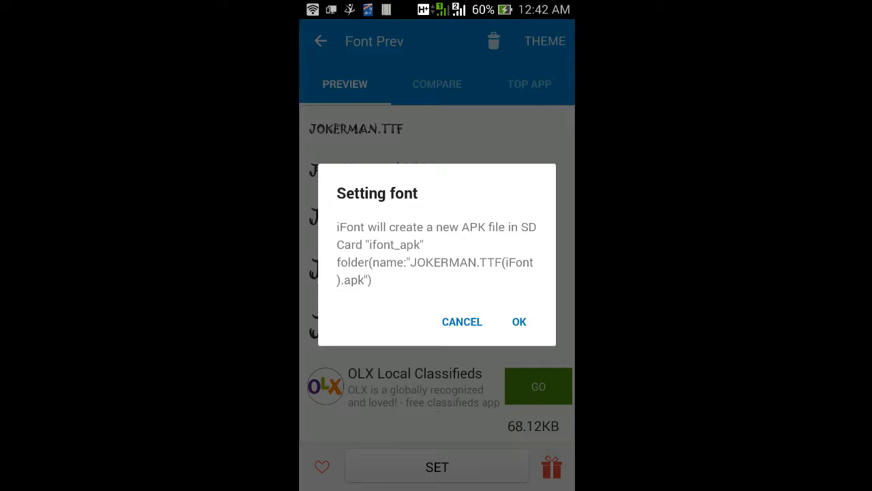
click(519, 322)
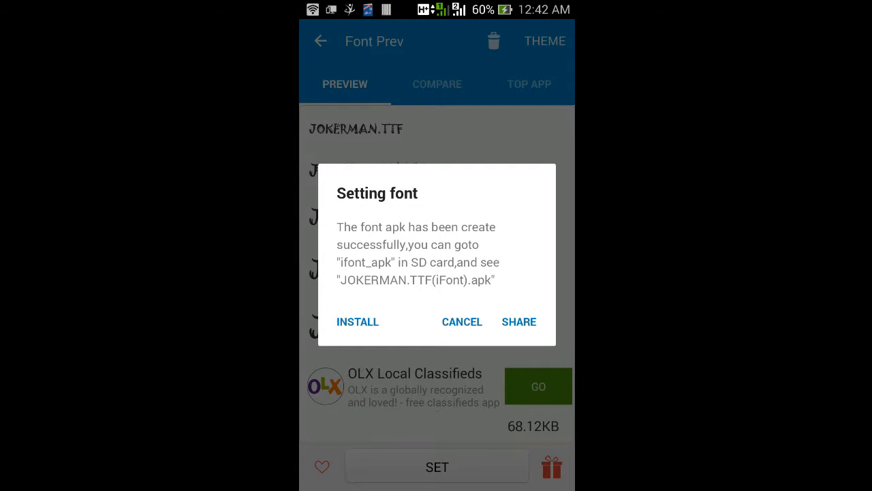
click(357, 322)
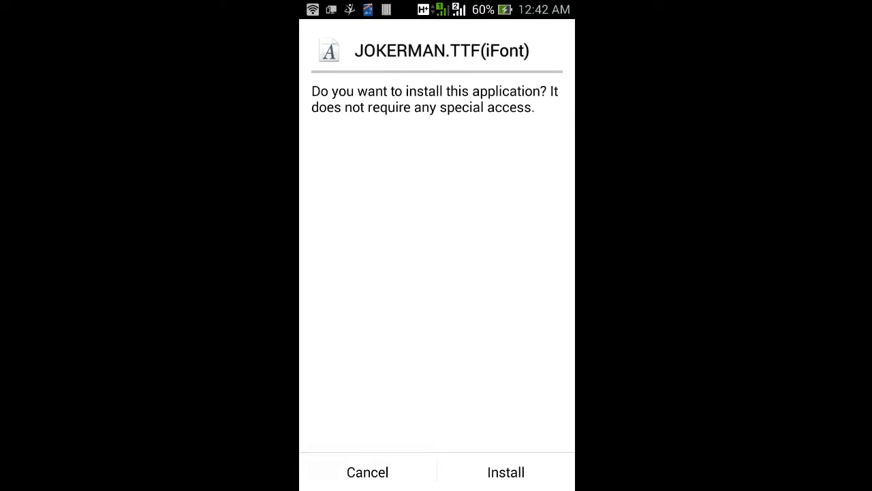
Confirm installing the JOKERMAN.TTF(iFont) package.
click(505, 472)
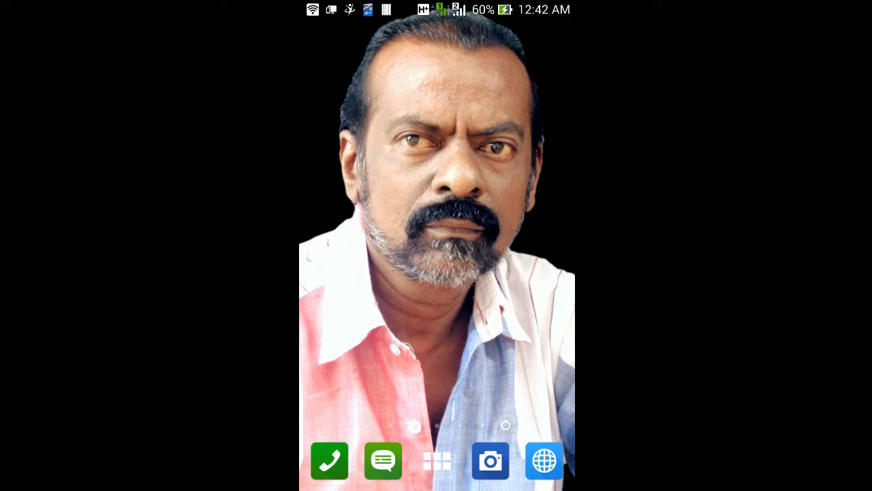
Launch Messaging by searching 'me' in the launcher's app search.
click(436, 461)
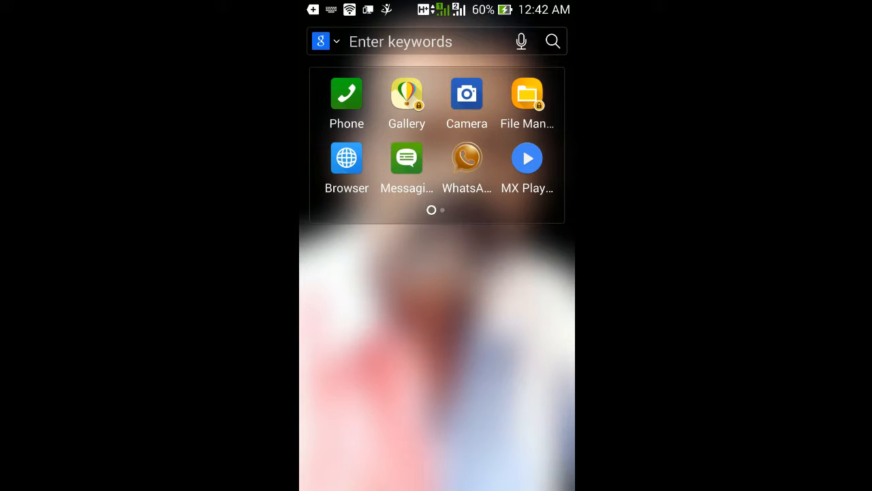
text(me)
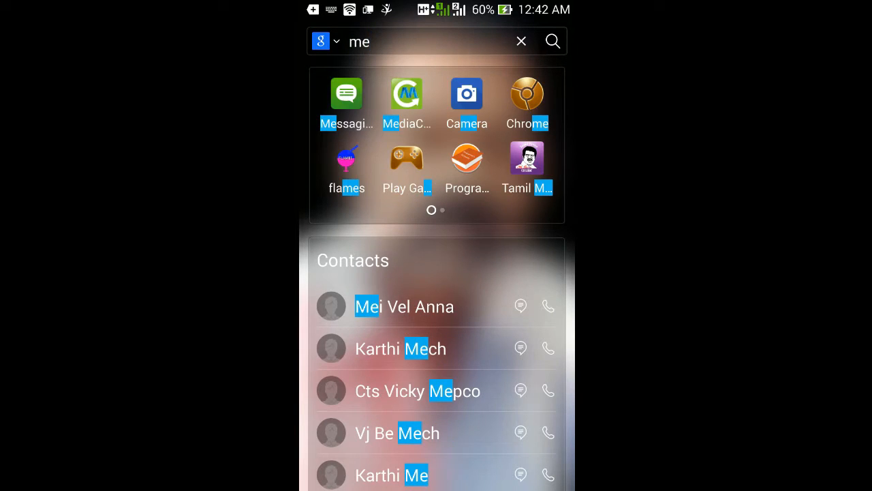
click(346, 93)
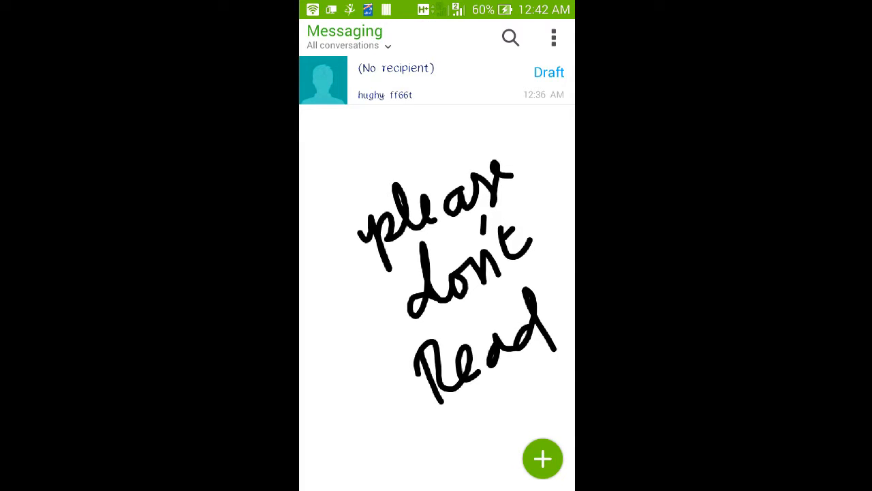
Go to Messaging Settings and open the Personalize page.
click(551, 37)
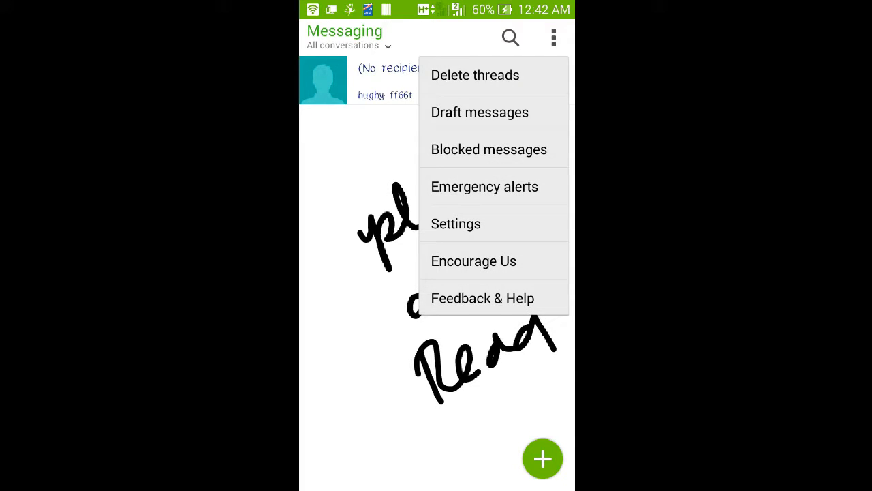
click(456, 224)
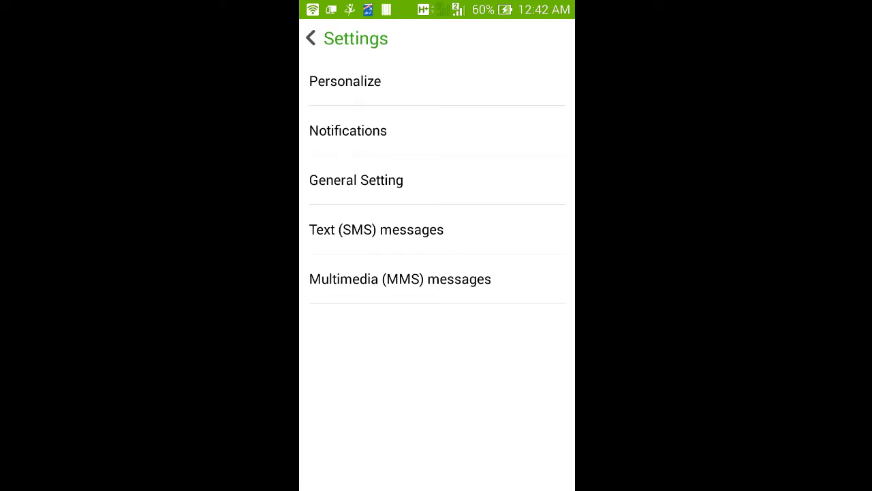
click(344, 81)
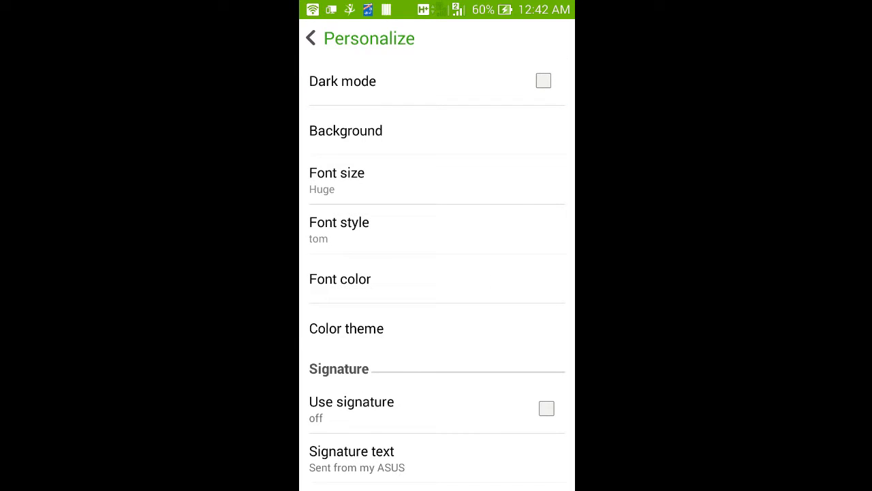
Open the Font style Select font list and scroll through the installed fonts.
click(339, 228)
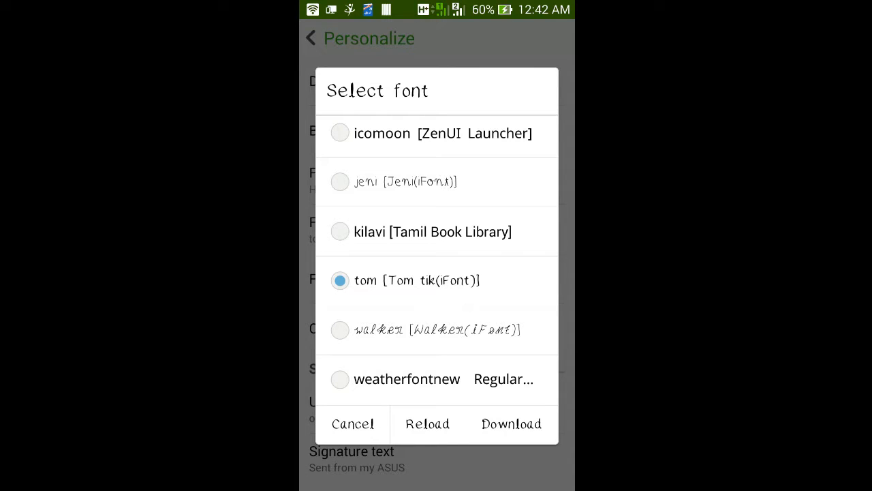
scroll(down, 3)
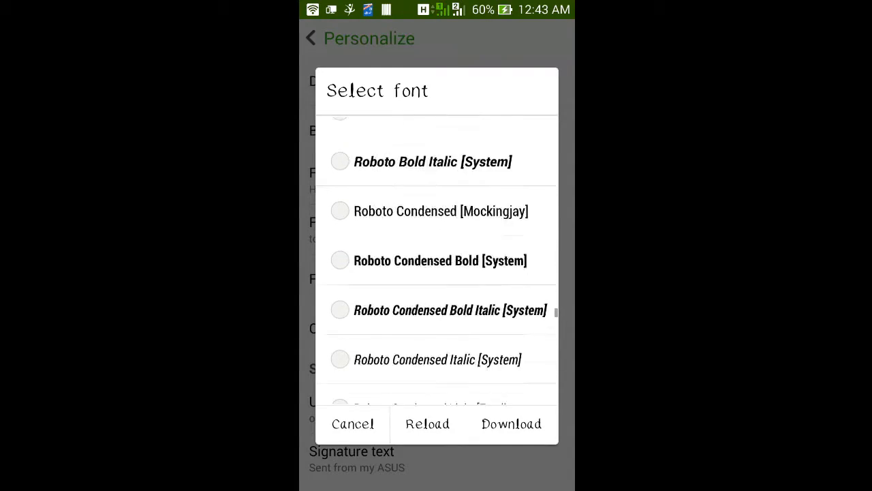
scroll(down, 3)
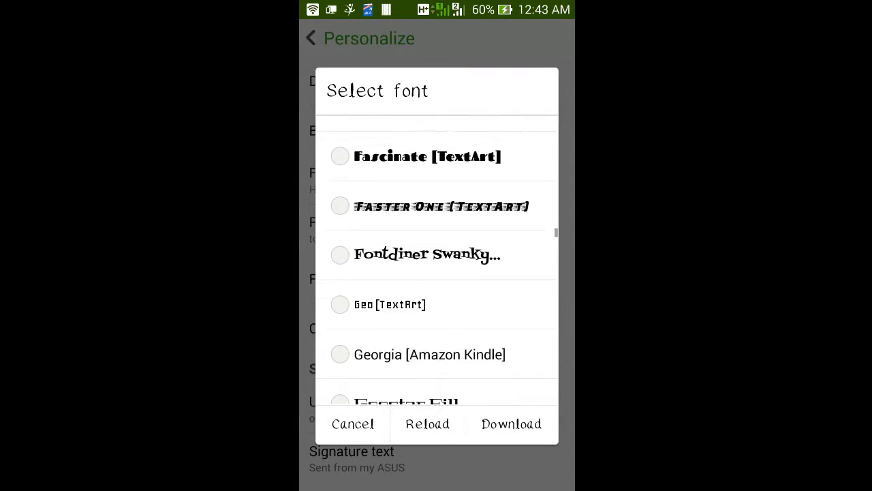
scroll(down, 3)
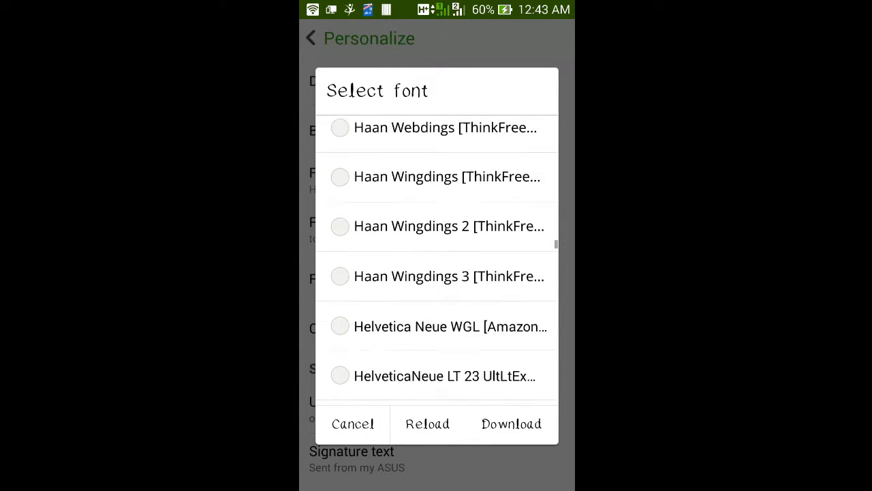
scroll(down, 3)
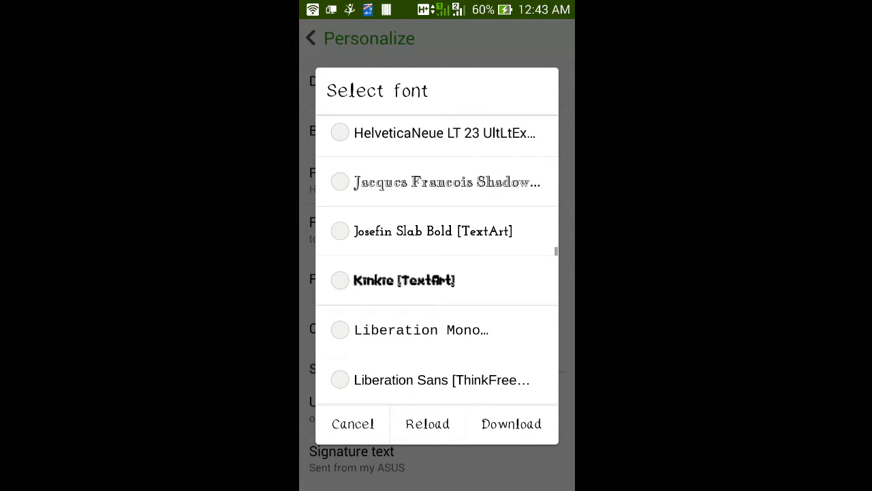
scroll(down, 3)
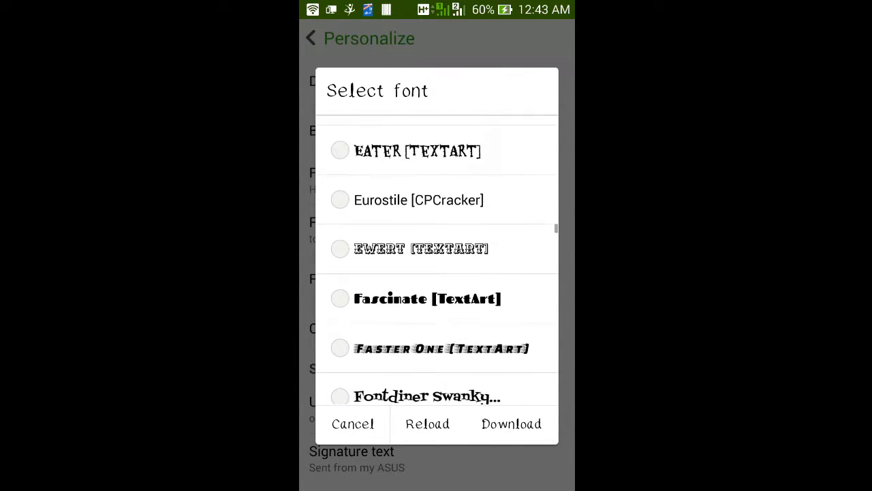
scroll(down, 3)
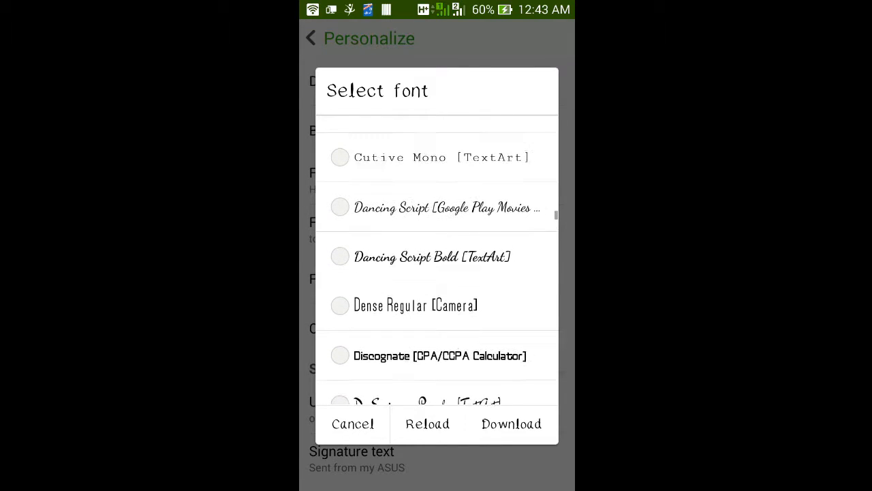
scroll(up, 3)
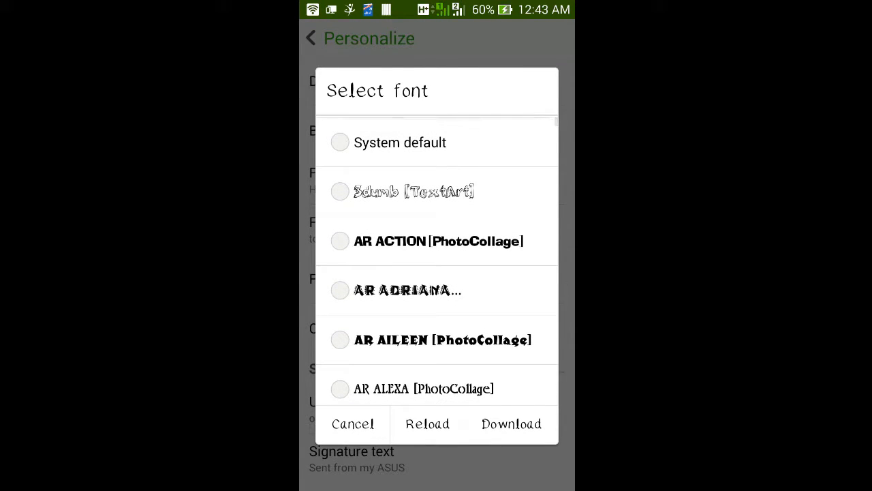
scroll(down, 3)
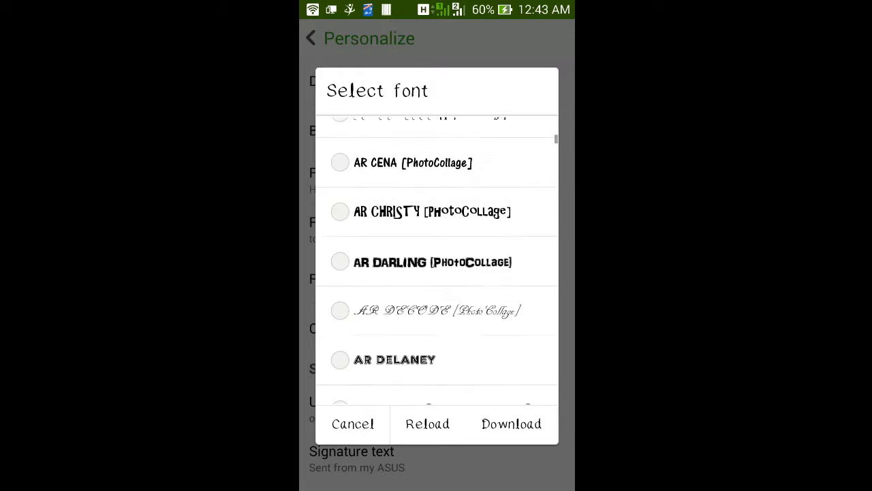
scroll(down, 3)
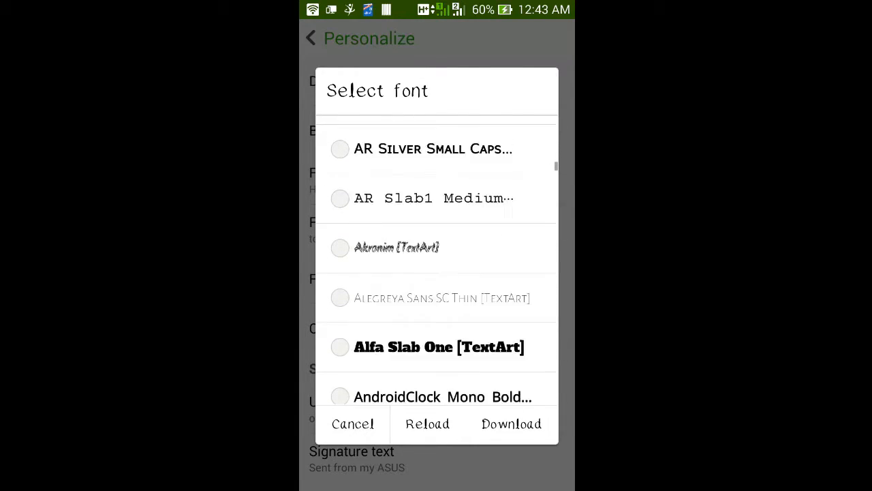
scroll(down, 3)
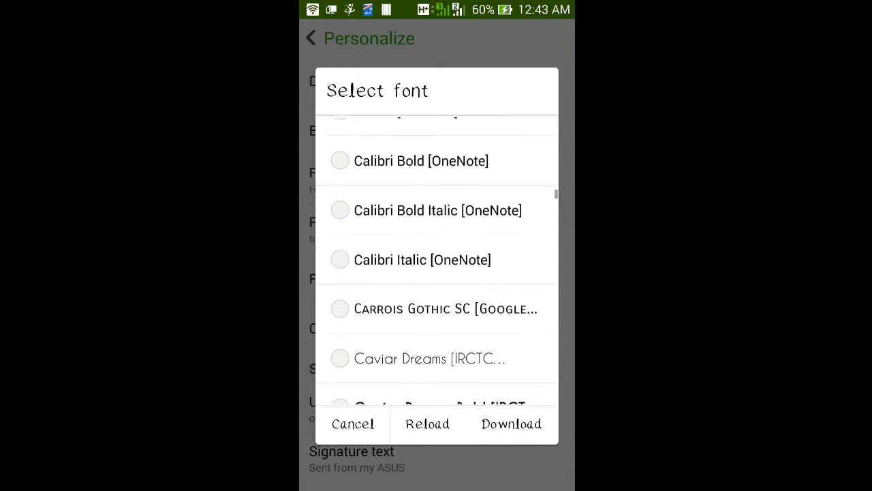
scroll(down, 3)
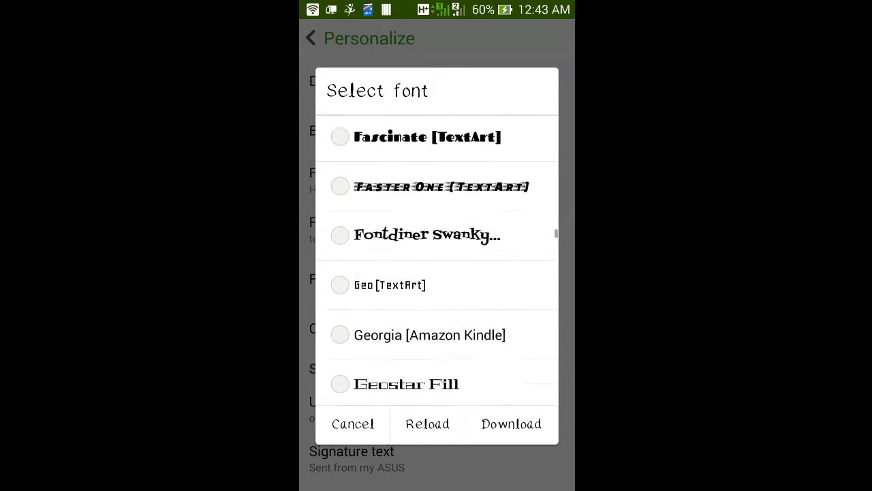
scroll(down, 3)
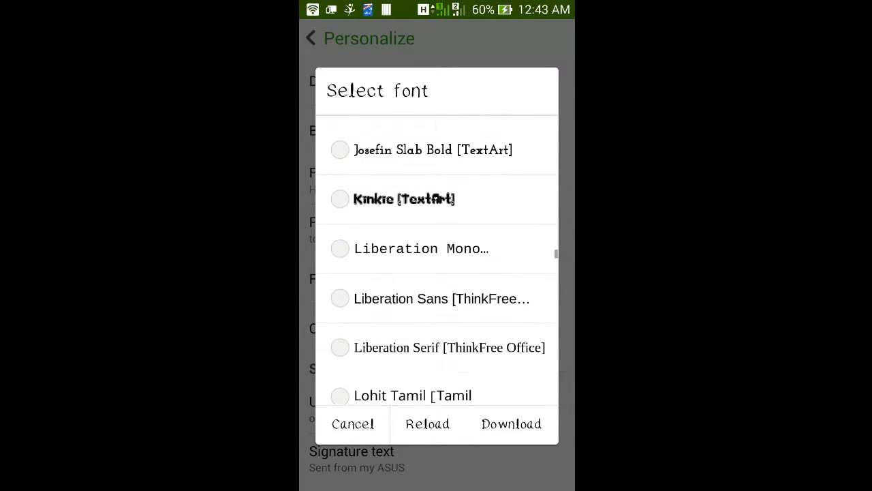
scroll(down, 3)
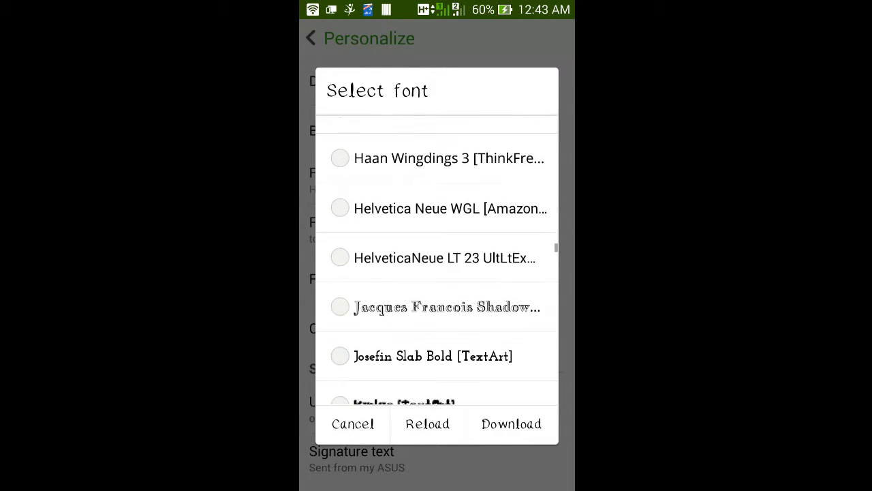
scroll(down, 3)
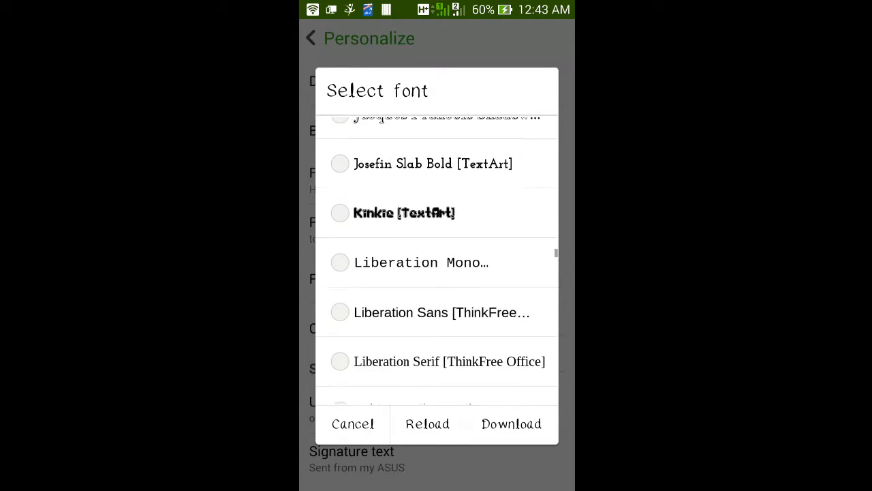
scroll(down, 3)
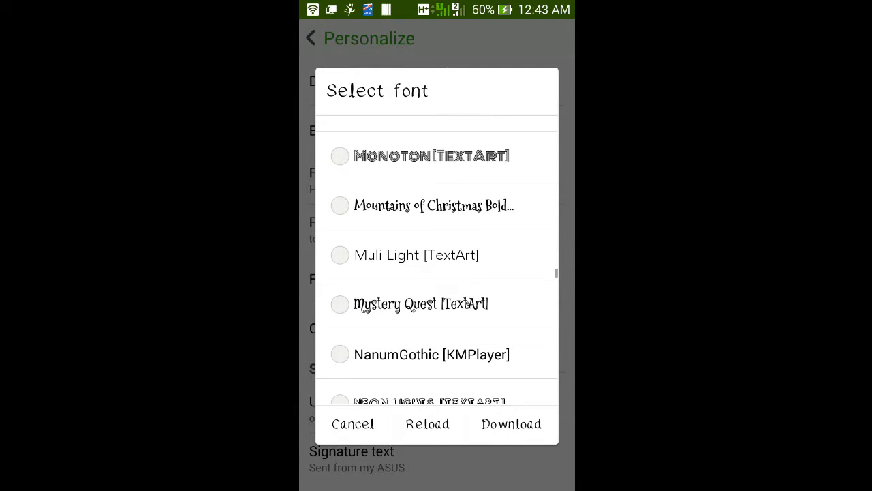
scroll(down, 3)
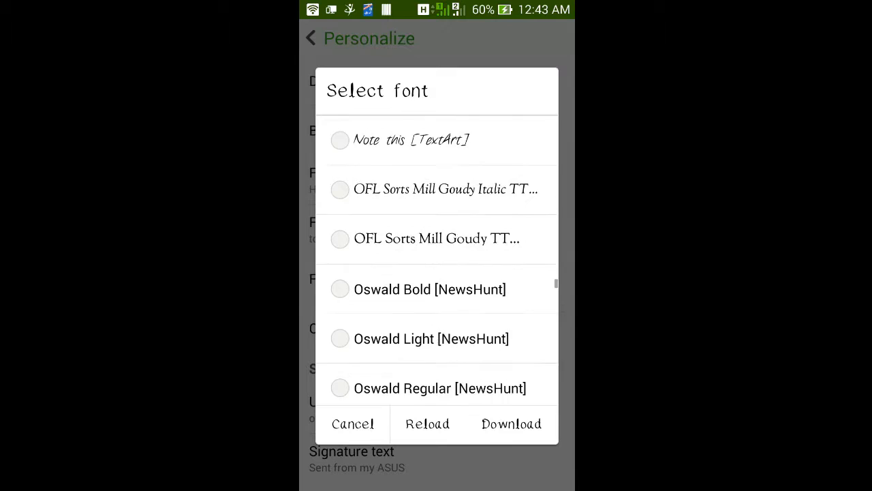
scroll(down, 3)
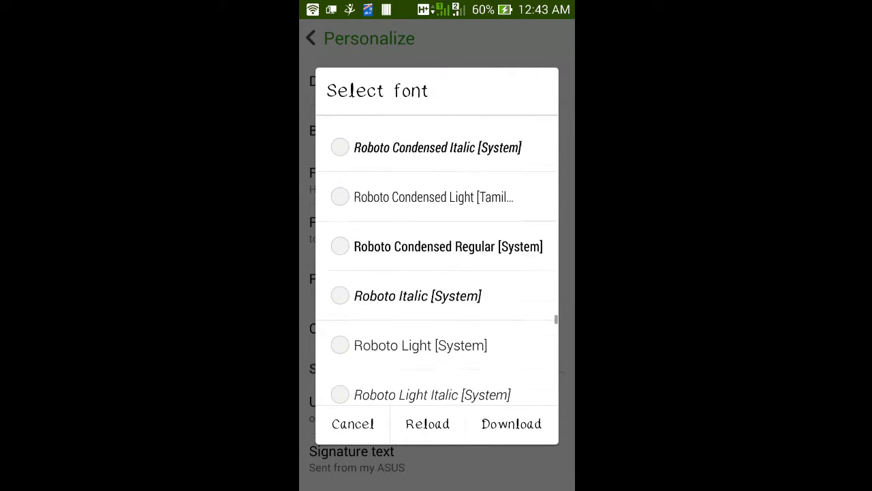
scroll(down, 3)
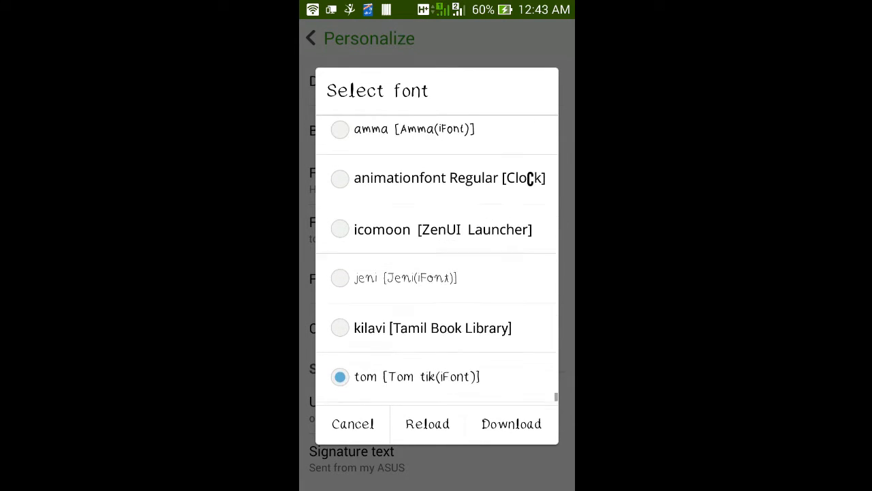
scroll(down, 3)
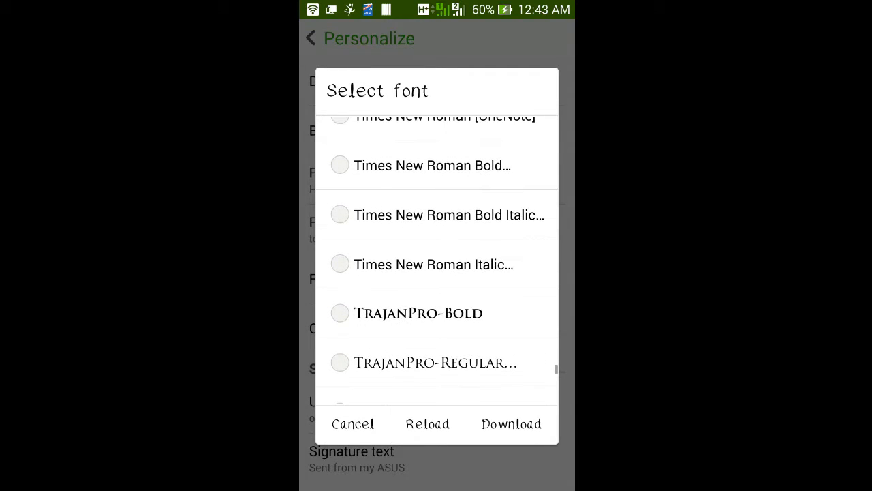
Choose Jokerman from the Select font list.
click(427, 424)
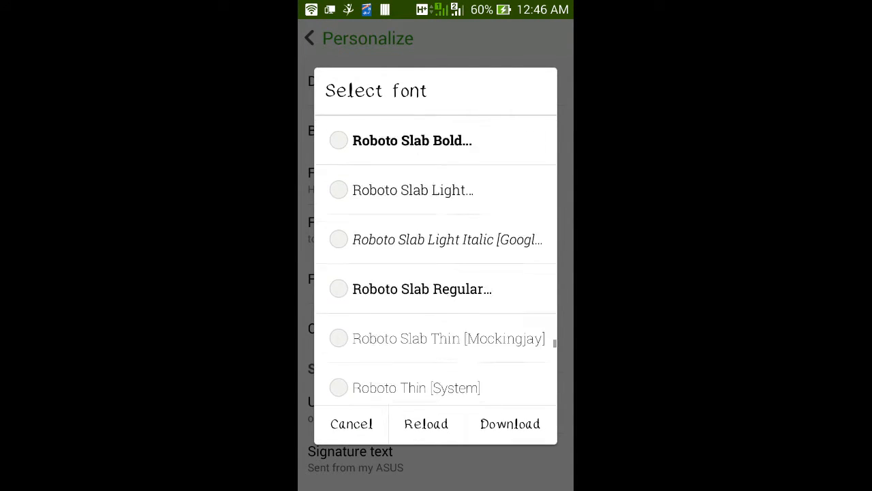
scroll(down, 3)
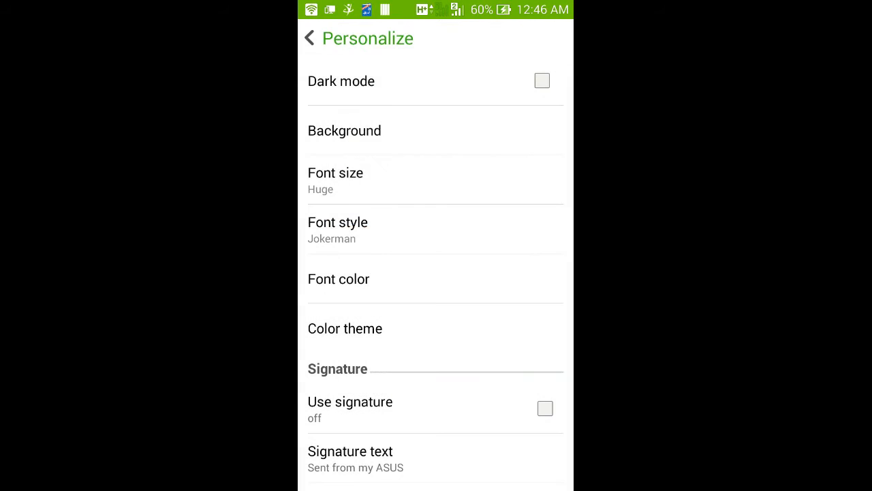
Go back from the messaging settings to the conversation list and open the unsent draft.
click(309, 39)
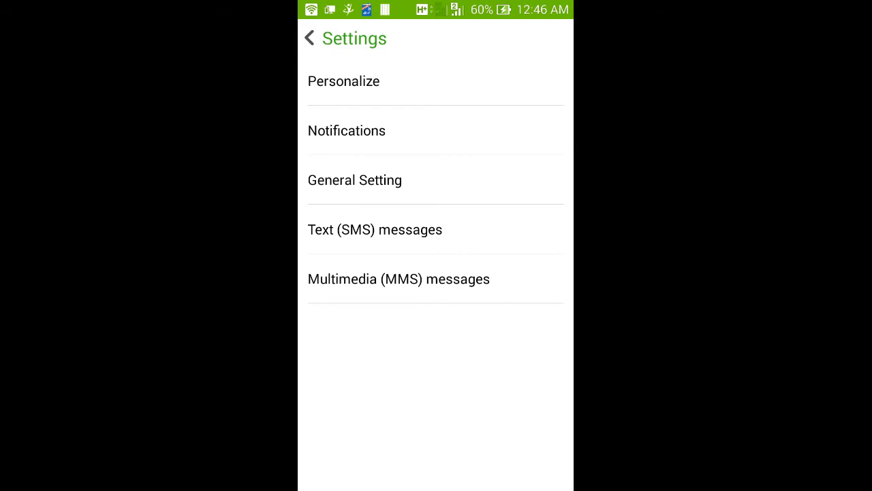
click(310, 38)
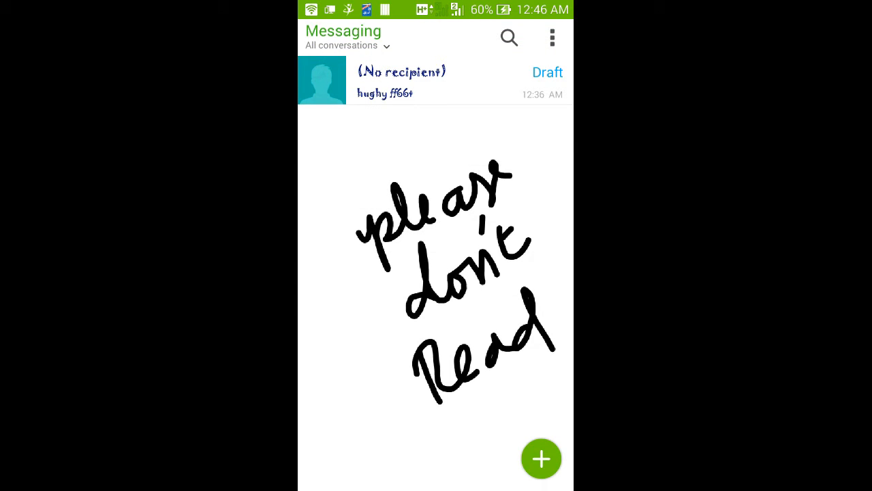
click(434, 83)
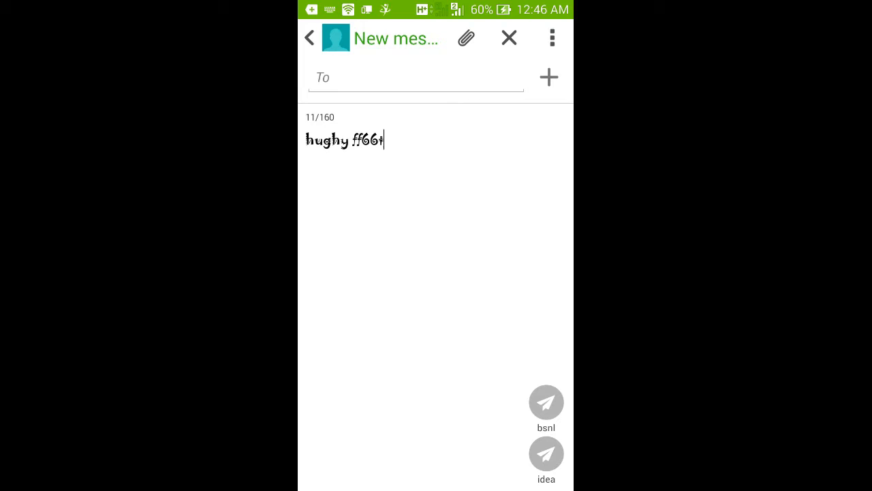
Clear the old draft text and type 'thank you by thom' in Jokerman.
key(Backspace)
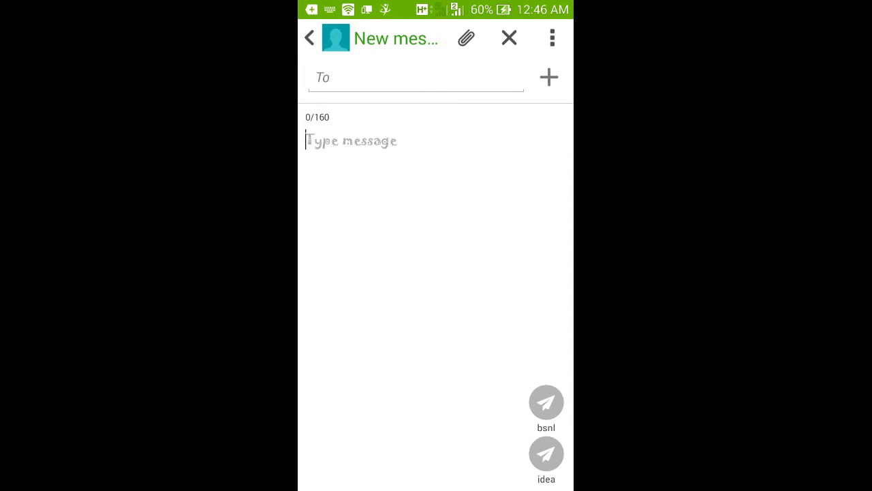
text(a)
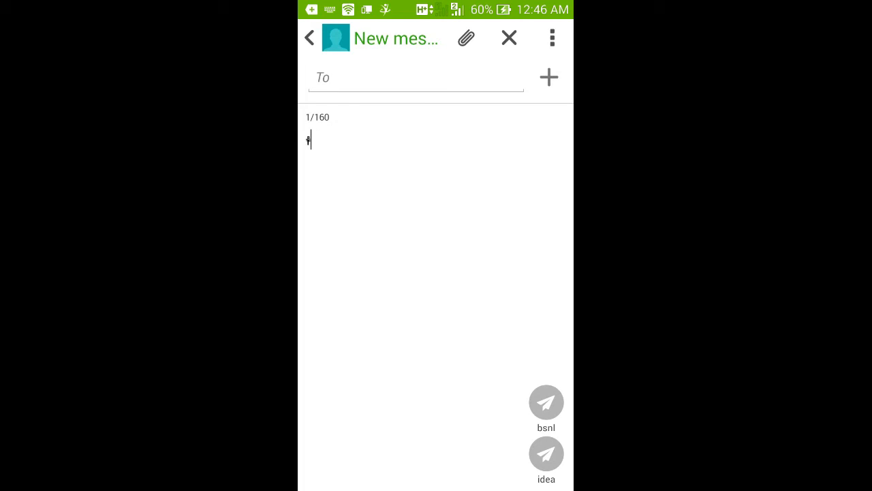
text(thank you)
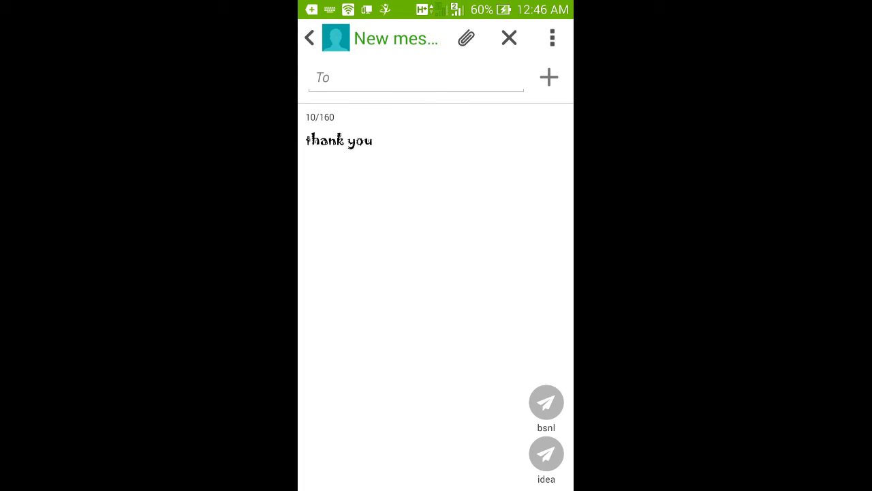
text(by thom)
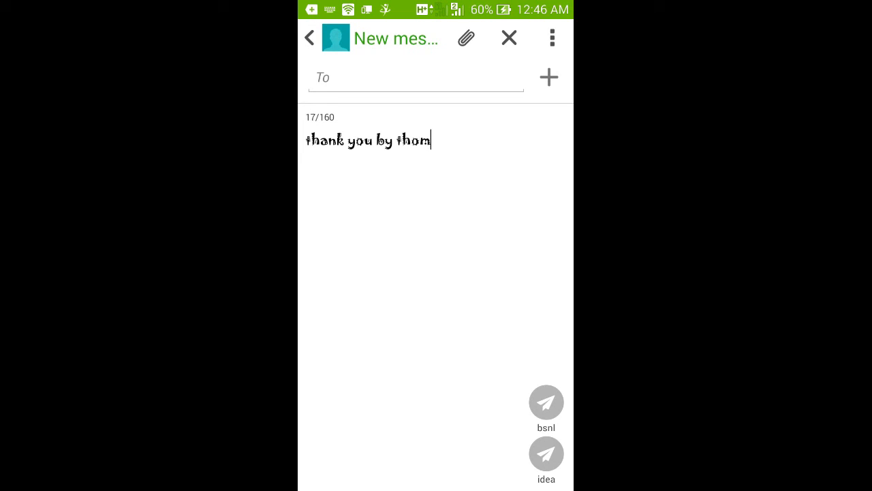